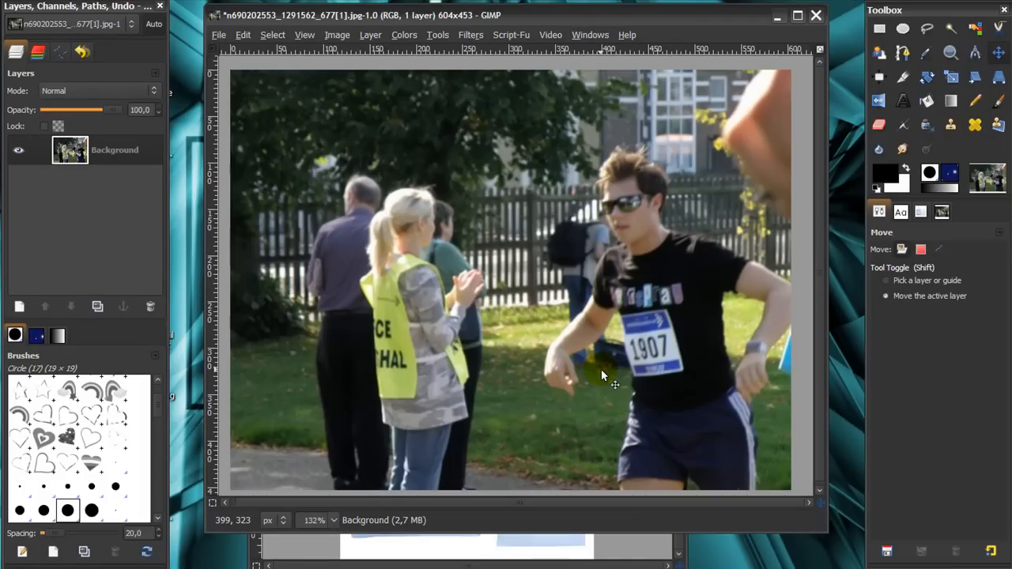
{"action": "mouse_move", "coordinate": [597, 373]}
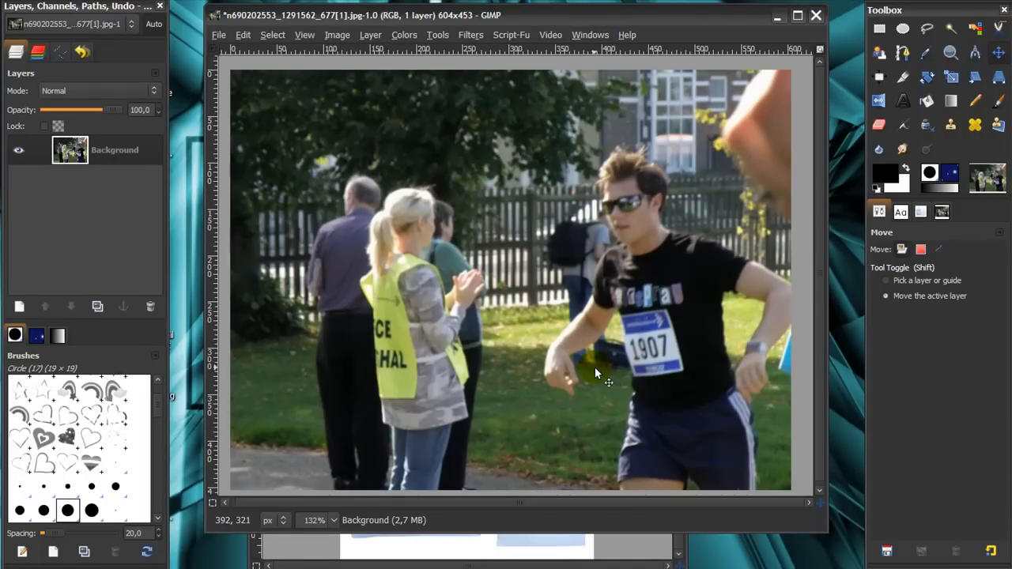
{"action": "mouse_move", "coordinate": [763, 425]}
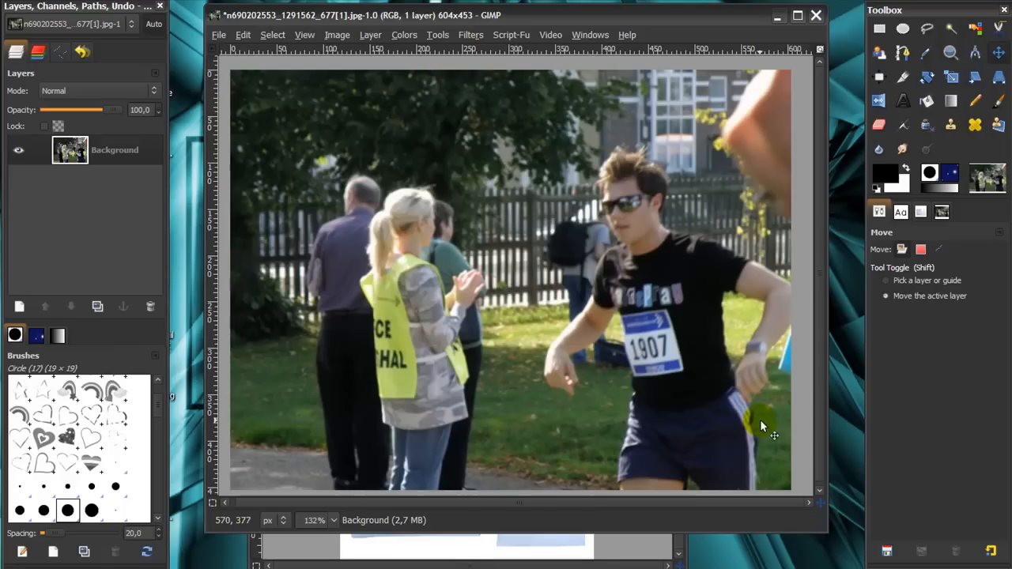
{"action": "mouse_move", "coordinate": [561, 439]}
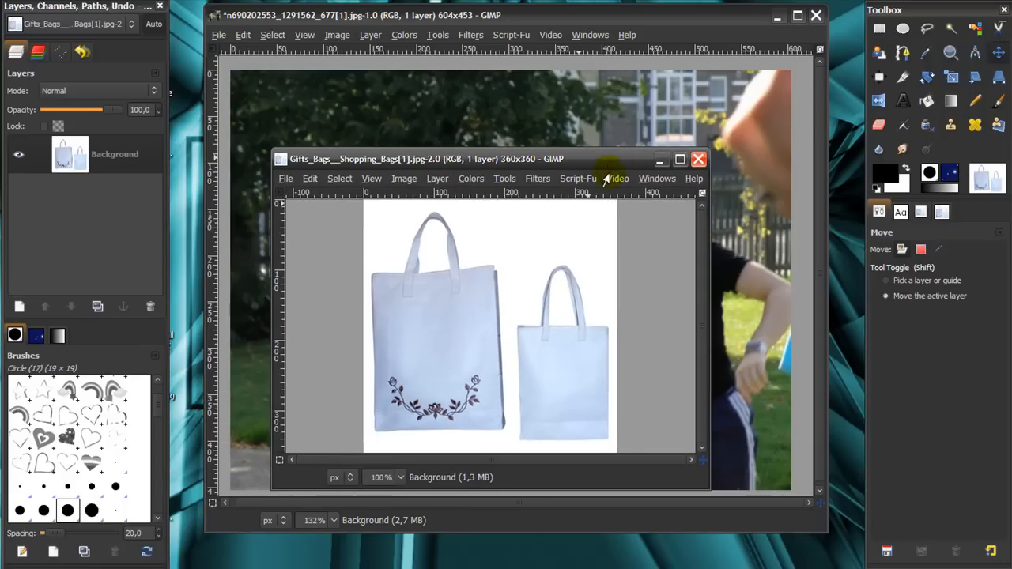
{"action": "mouse_move", "coordinate": [627, 405]}
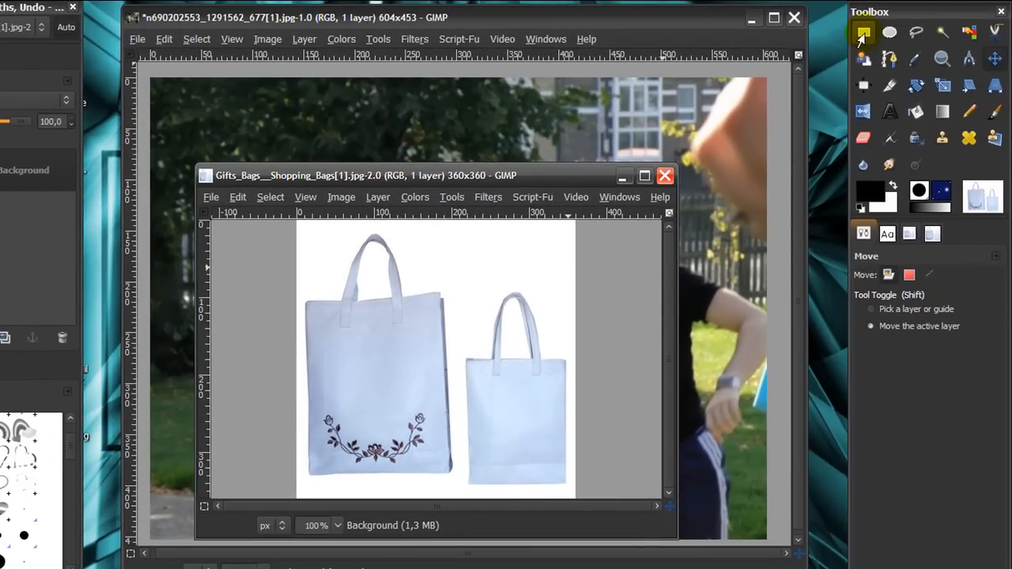
Step: Draw a rectangle selection around the large embroidered bag and clear it to white
{"action": "left_click", "coordinate": [863, 31]}
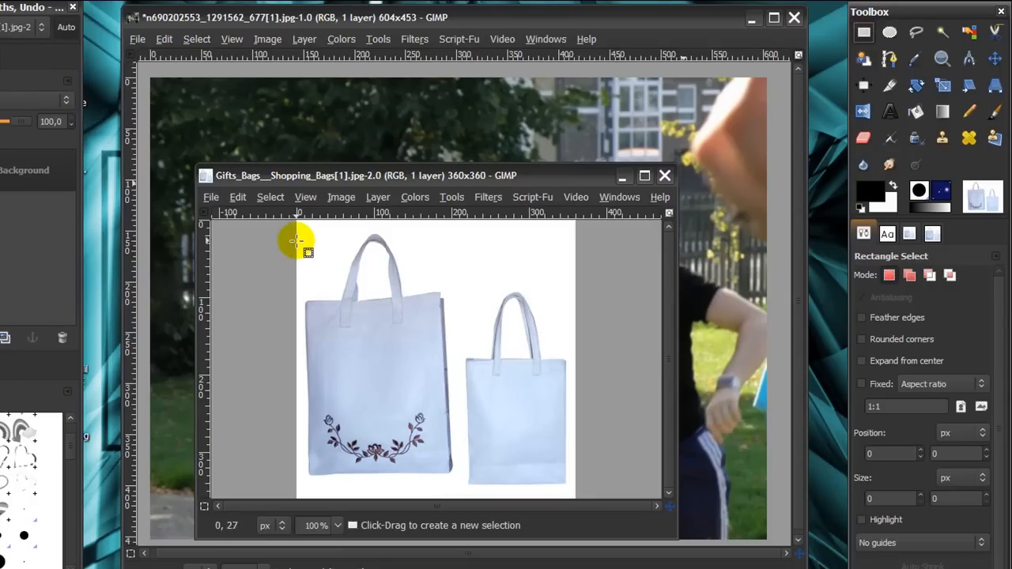
{"action": "left_click_drag", "start_coordinate": [296, 241], "coordinate": [451, 419]}
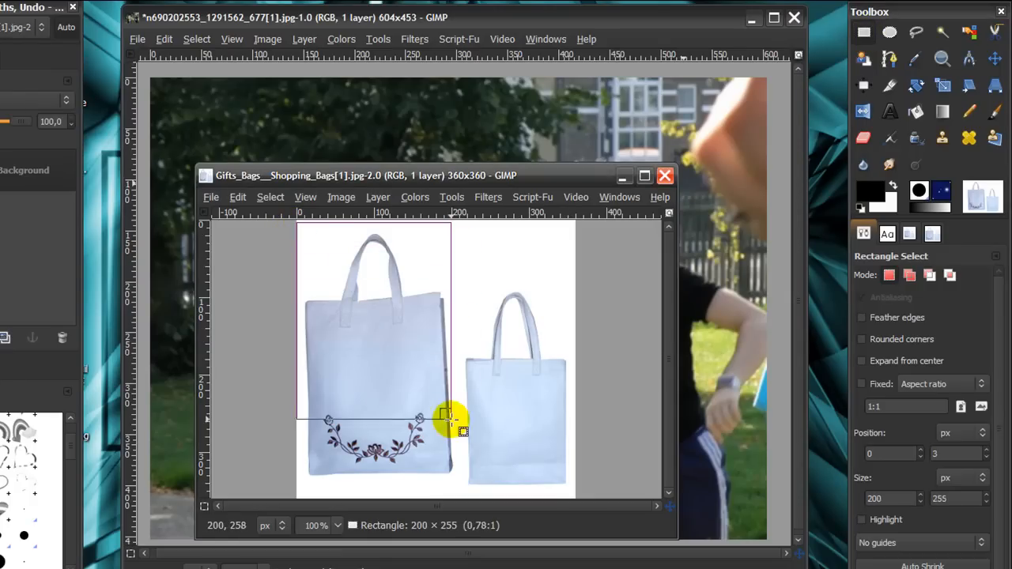
{"action": "left_click_drag", "start_coordinate": [447, 419], "coordinate": [450, 482]}
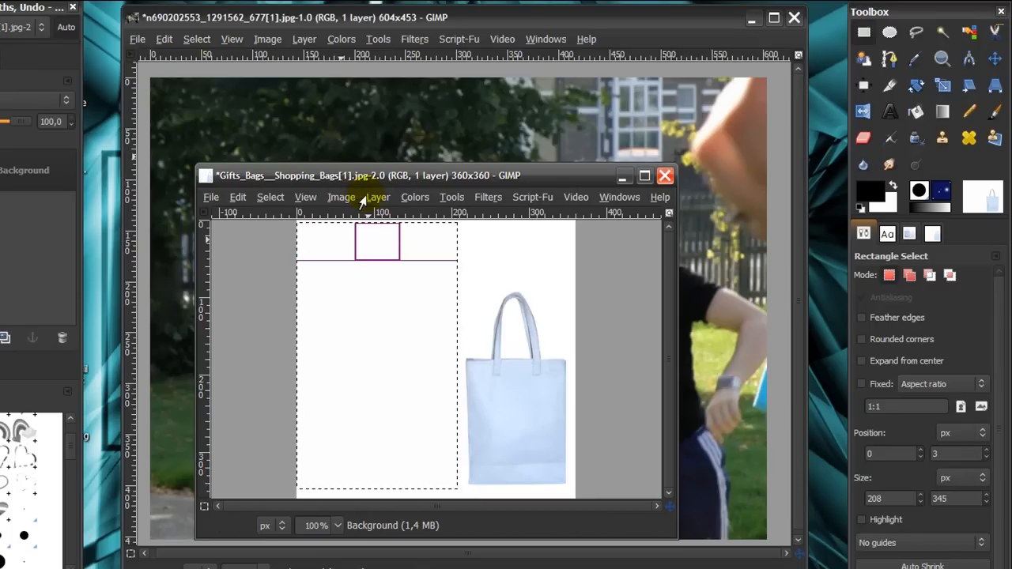
{"action": "left_click", "coordinate": [271, 197]}
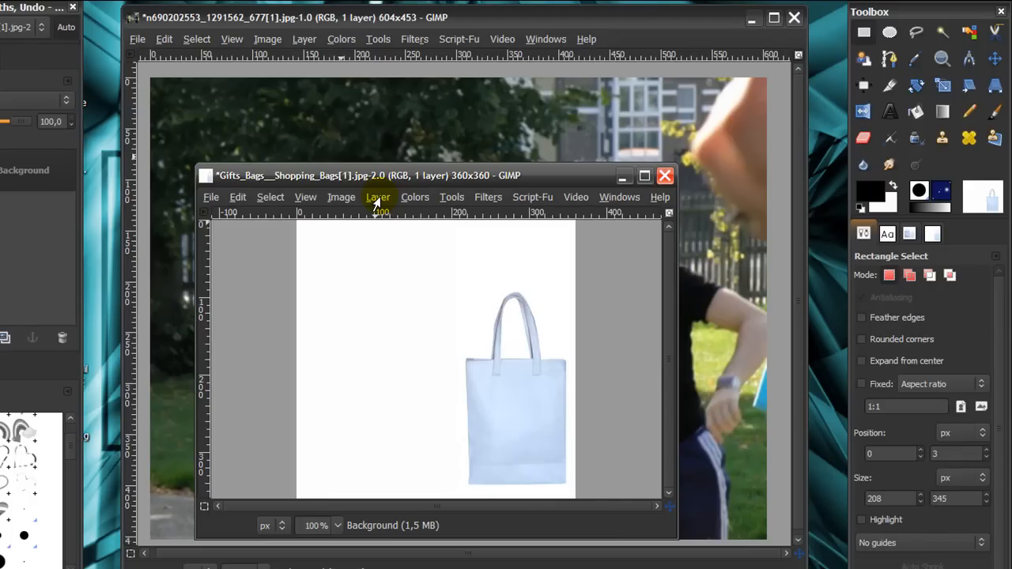
Step: Add an alpha channel to the shopping-bags layer from the Layer menu
{"action": "left_click", "coordinate": [378, 197]}
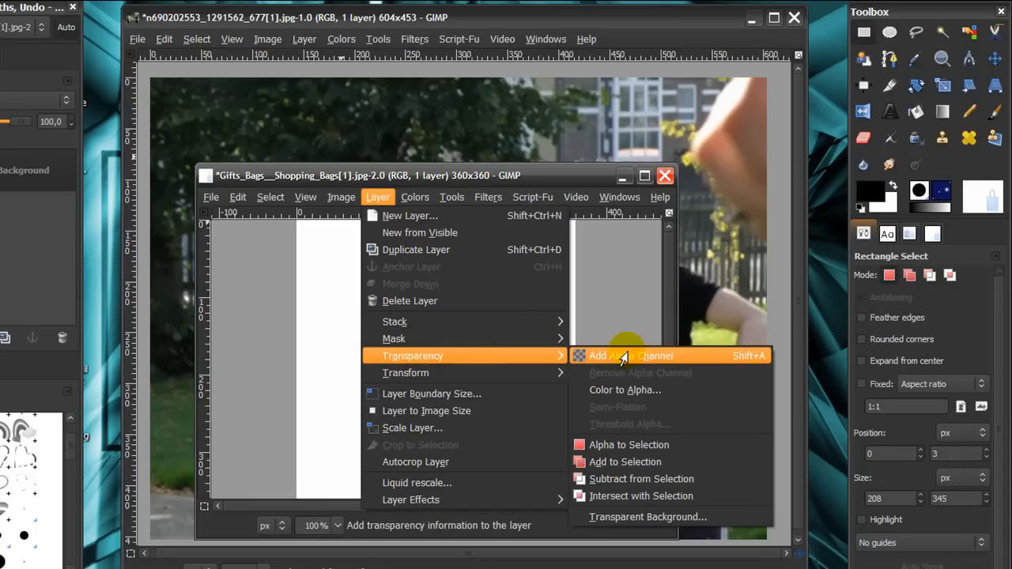
{"action": "left_click", "coordinate": [630, 355]}
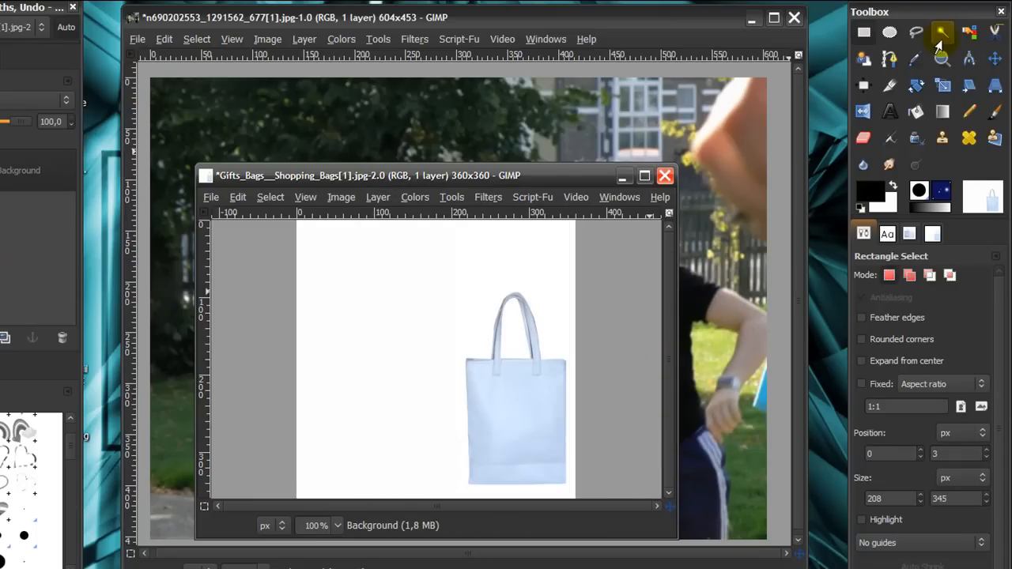
{"action": "mouse_move", "coordinate": [940, 33]}
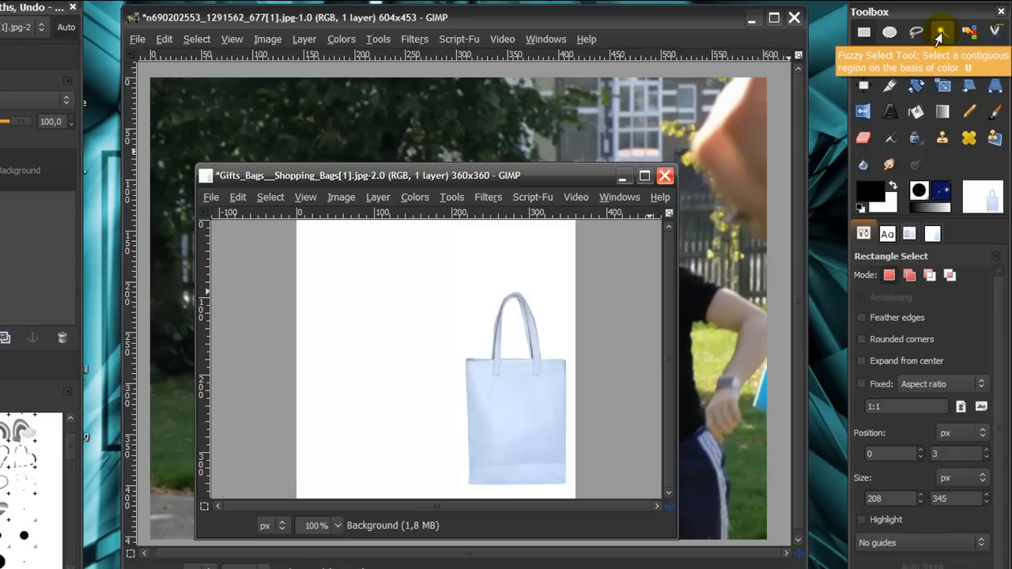
Step: Fuzzy-select and delete the white background and handle gap, deselect, and copy the bag
{"action": "left_click", "coordinate": [941, 31]}
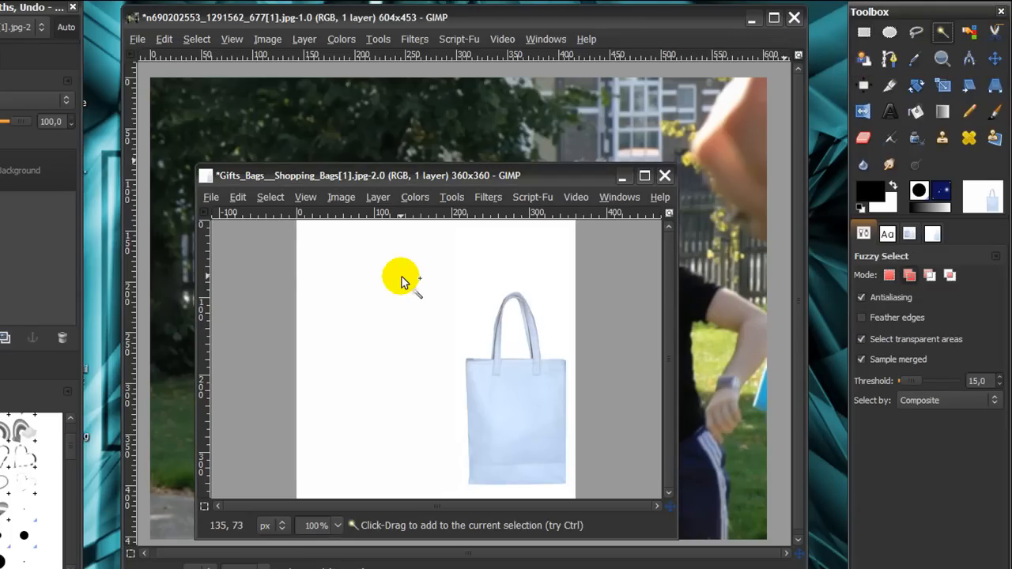
{"action": "left_click_drag", "start_coordinate": [400, 281], "coordinate": [400, 312]}
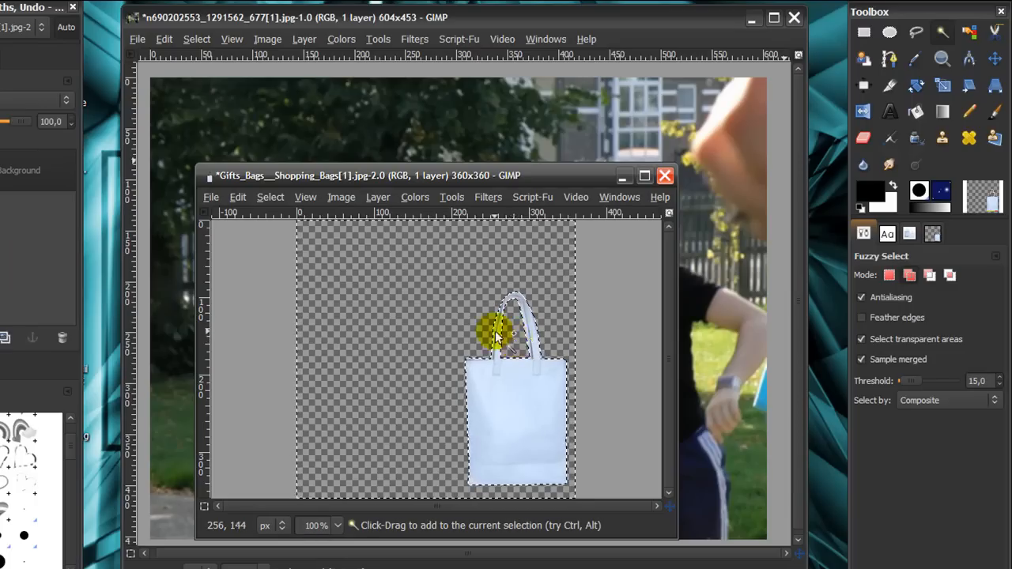
{"action": "left_click", "coordinate": [271, 197]}
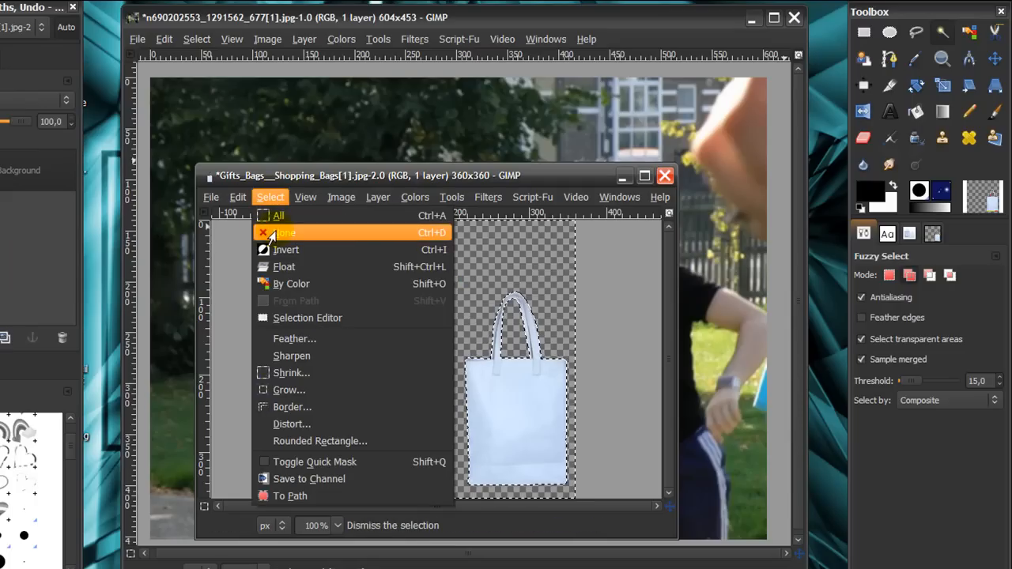
{"action": "left_click", "coordinate": [284, 231]}
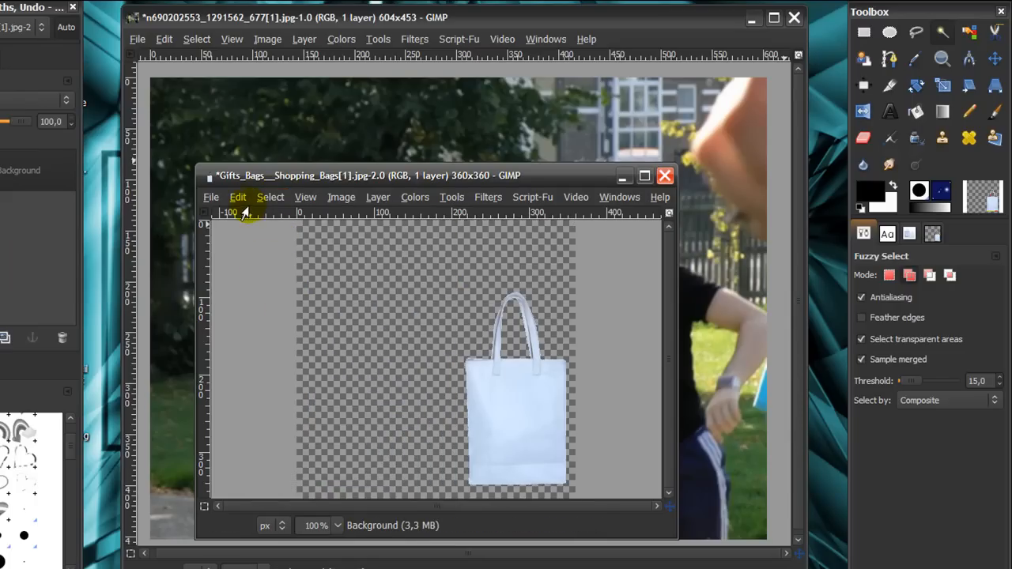
{"action": "left_click", "coordinate": [238, 197]}
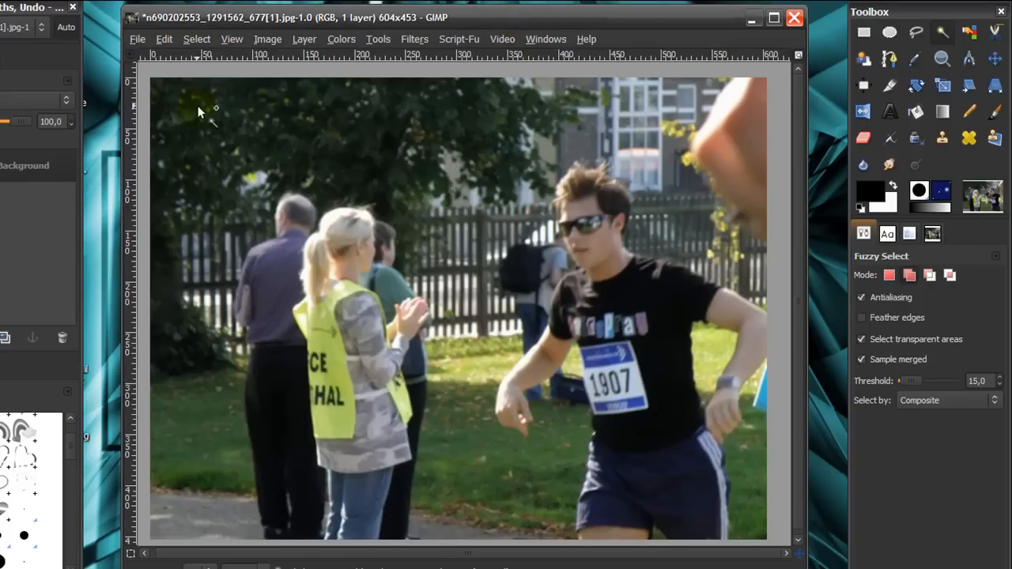
Step: Paste the copied bag into the runner photo as a new layer
{"action": "left_click", "coordinate": [164, 39]}
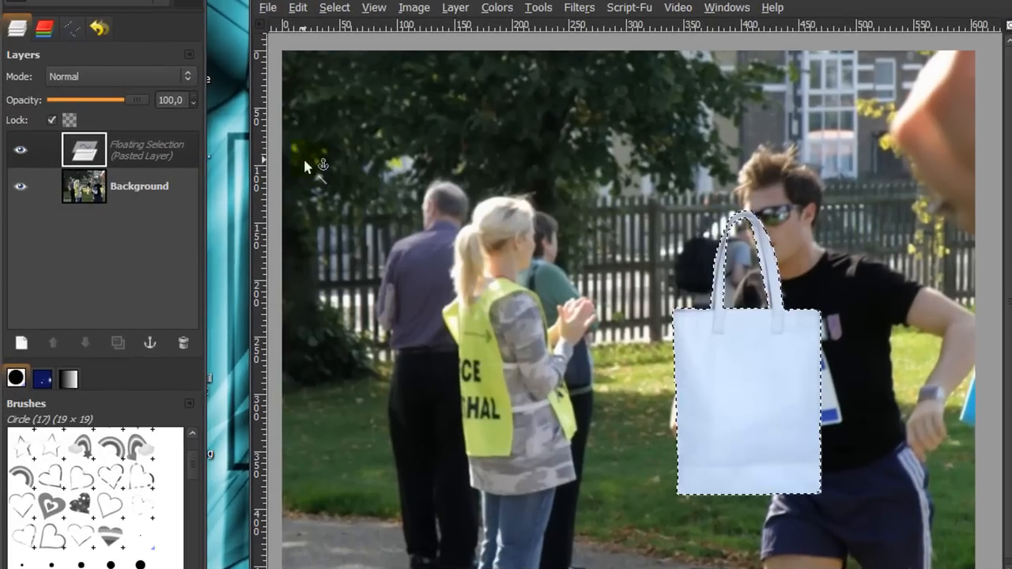
{"action": "left_click", "coordinate": [83, 150]}
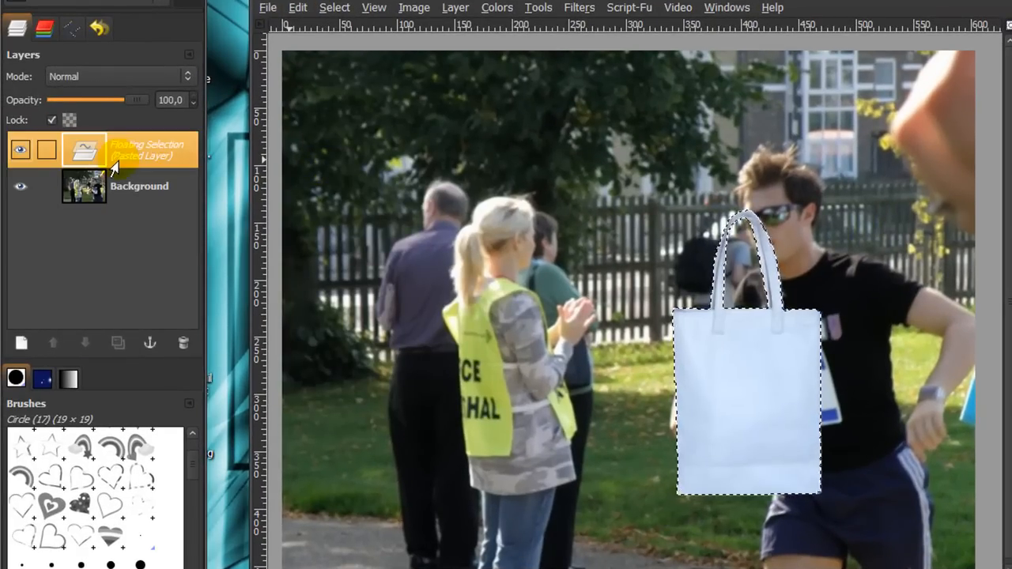
{"action": "mouse_move", "coordinate": [21, 342]}
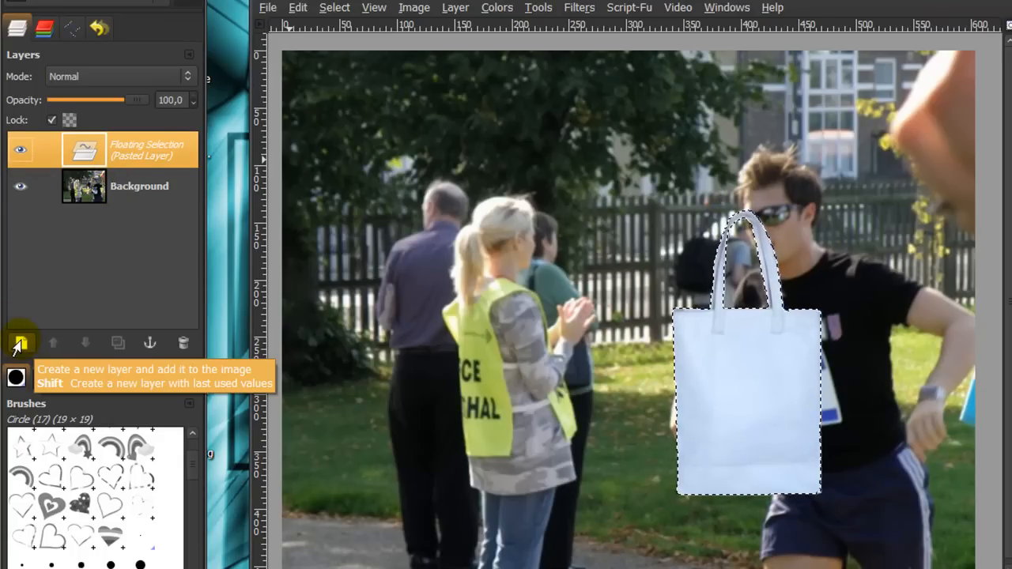
{"action": "left_click", "coordinate": [20, 342]}
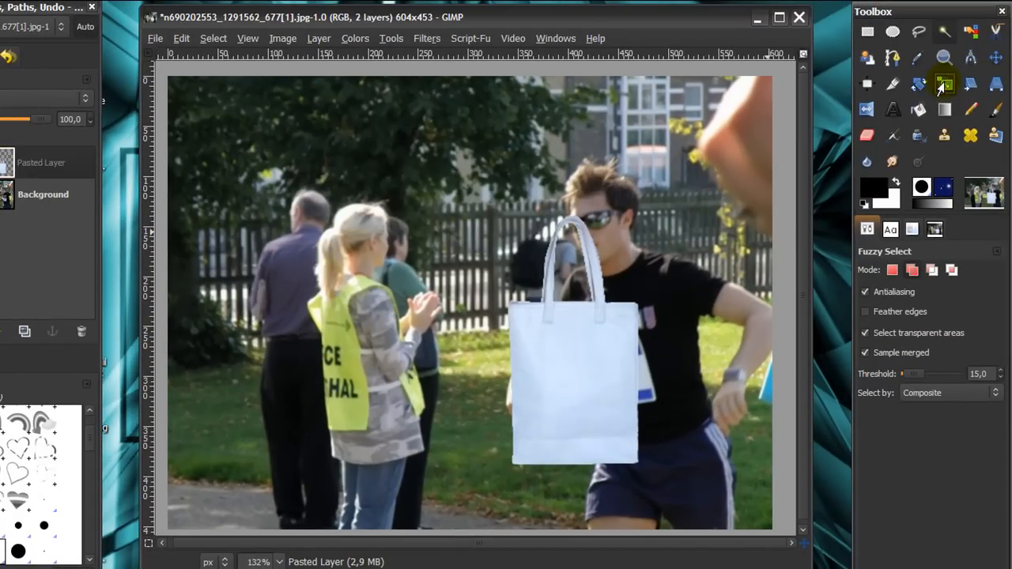
Step: Scale the pasted bag proportionally down to 248 × 248 pixels
{"action": "left_click", "coordinate": [944, 84]}
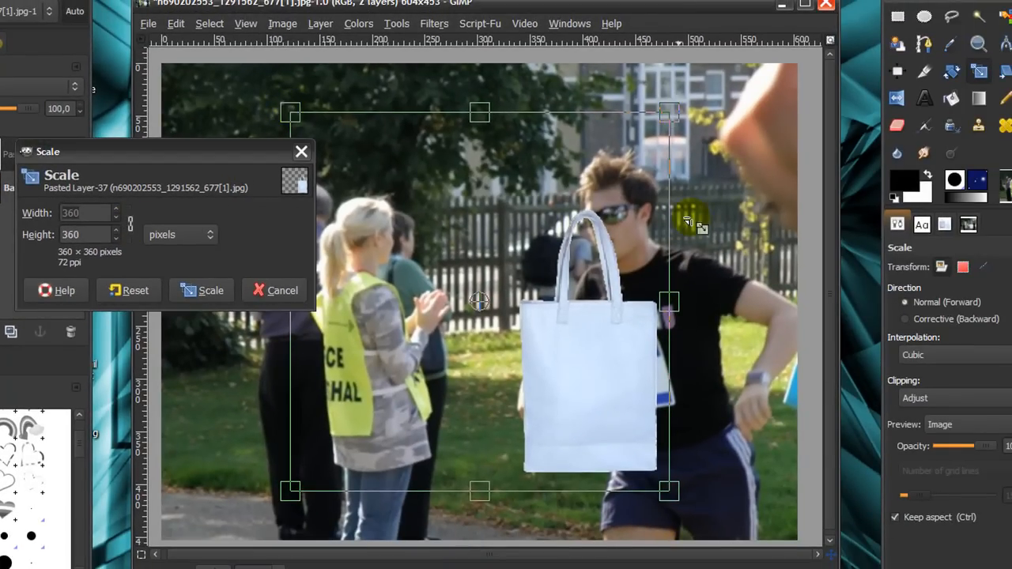
{"action": "left_click_drag", "start_coordinate": [668, 301], "coordinate": [506, 301]}
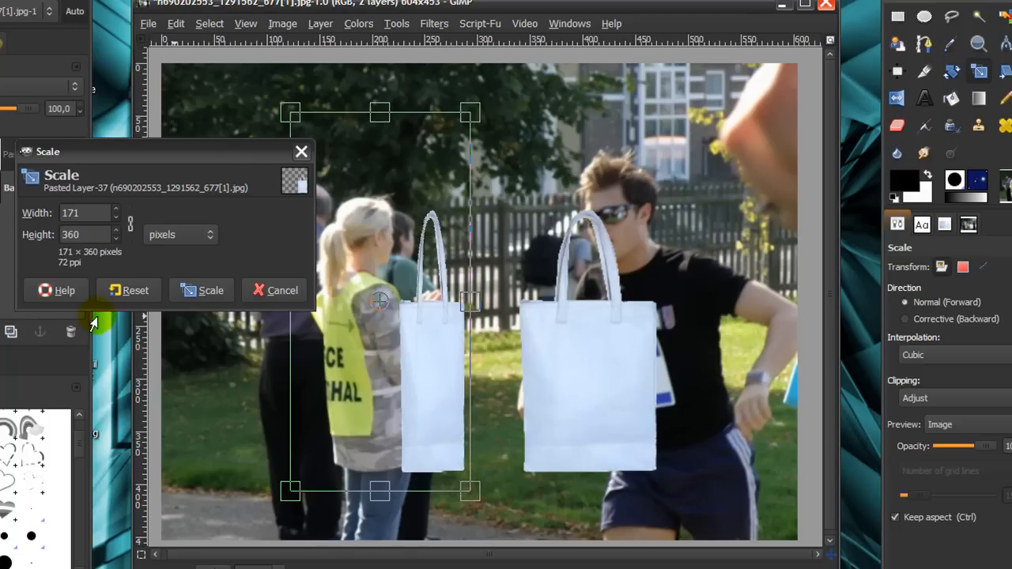
{"action": "left_click", "coordinate": [135, 290]}
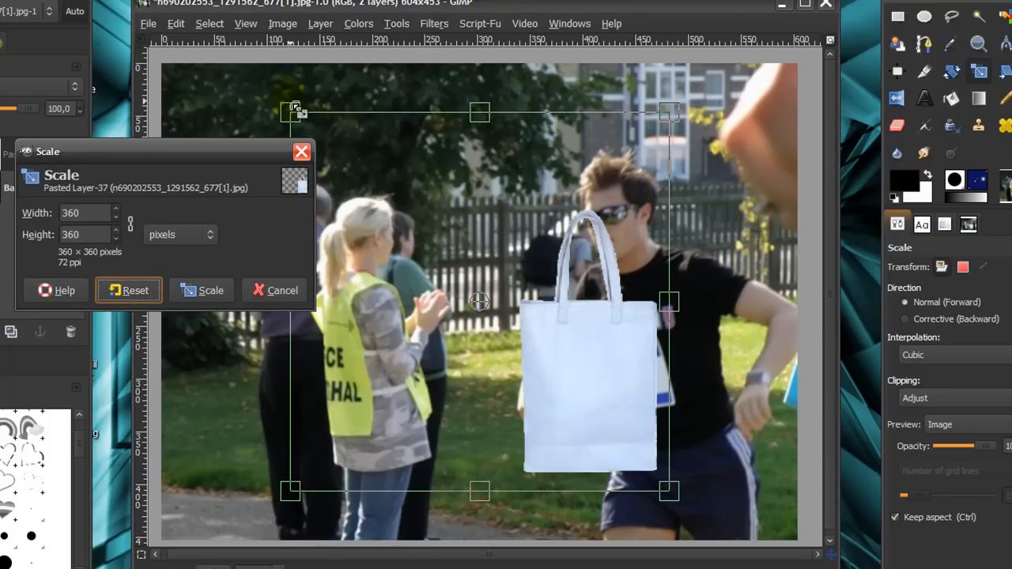
{"action": "left_click_drag", "start_coordinate": [295, 112], "coordinate": [338, 161]}
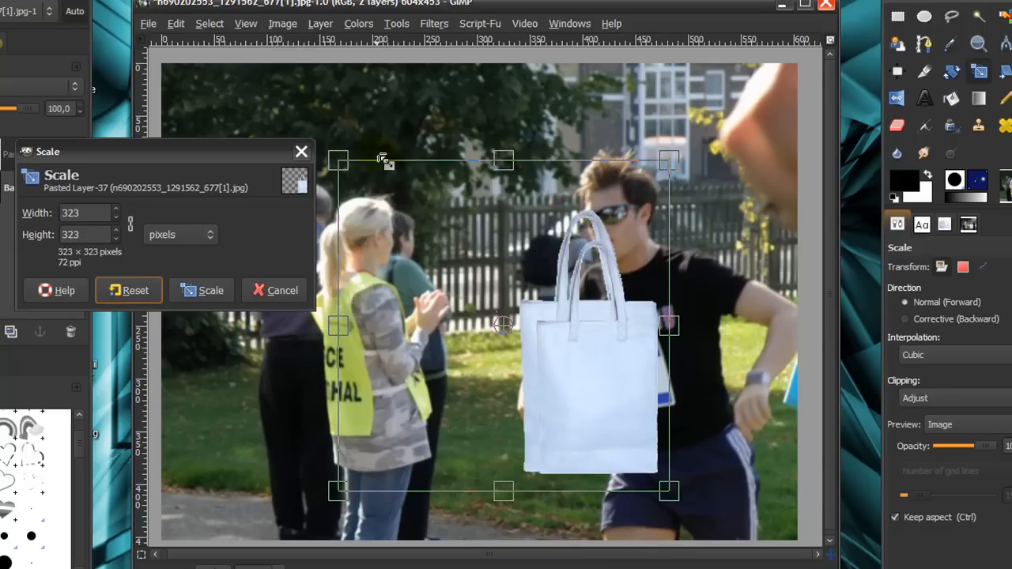
{"action": "left_click_drag", "start_coordinate": [337, 161], "coordinate": [412, 235]}
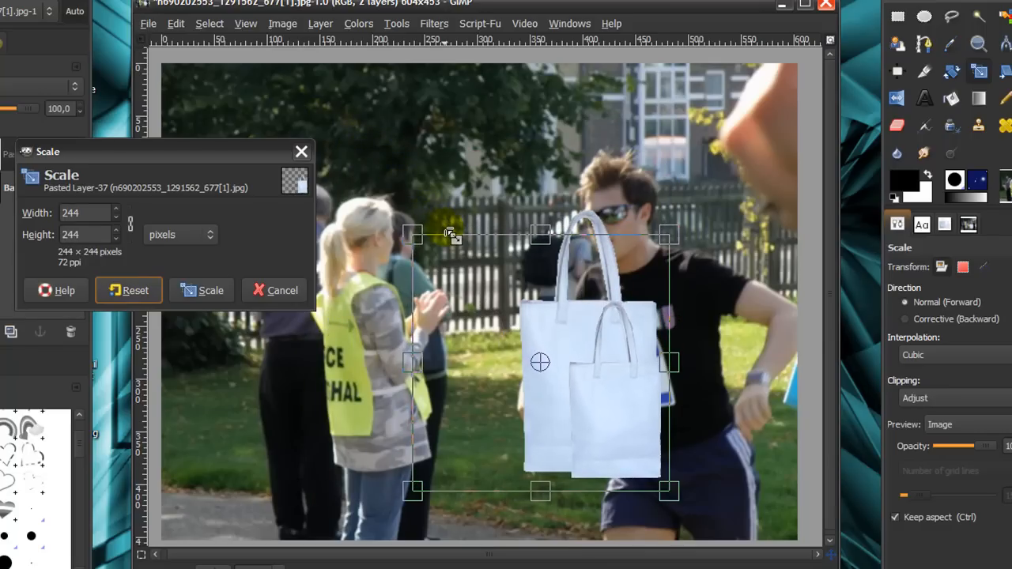
{"action": "left_click_drag", "start_coordinate": [413, 233], "coordinate": [408, 230]}
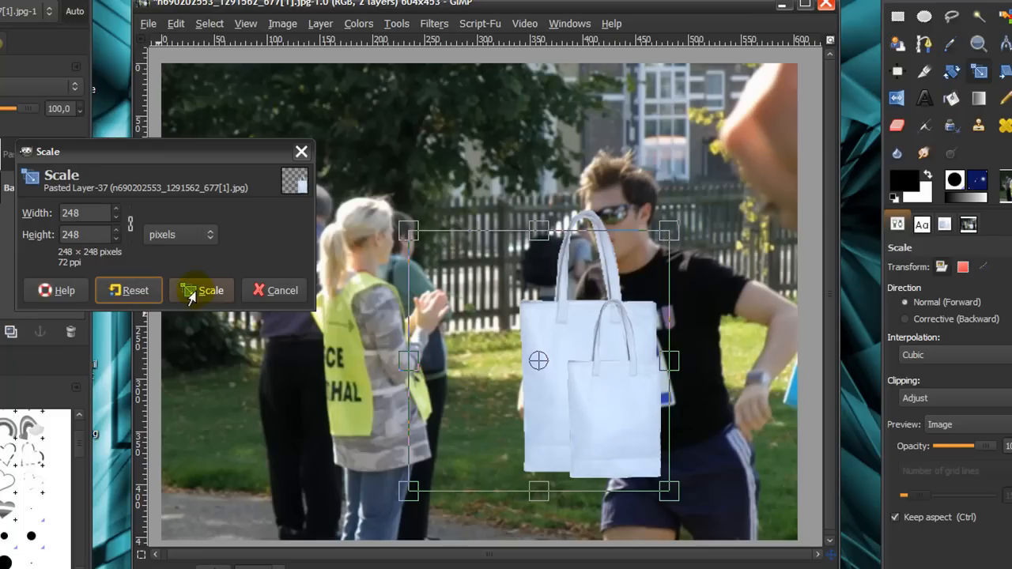
{"action": "left_click", "coordinate": [210, 290]}
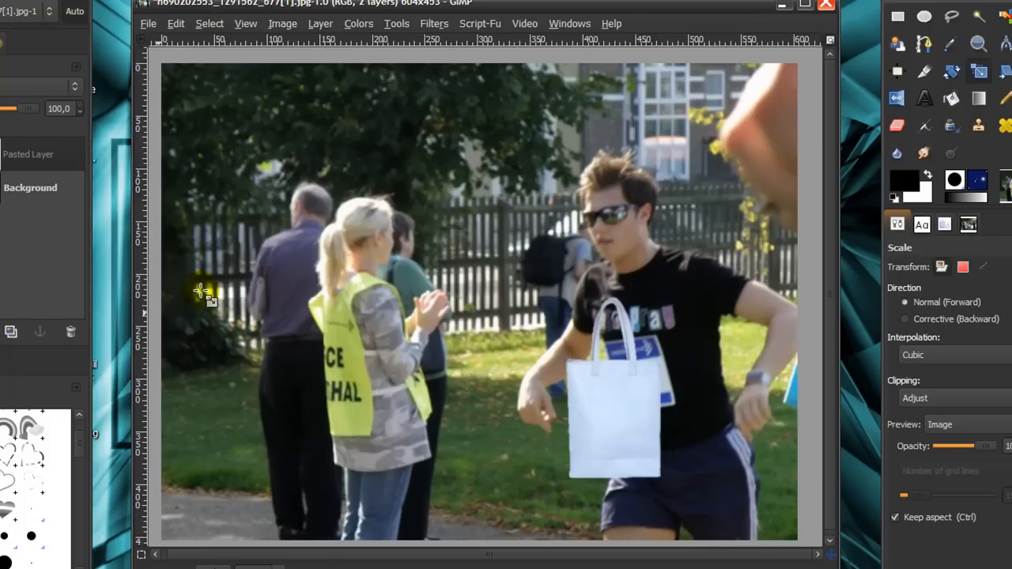
{"action": "mouse_move", "coordinate": [627, 393]}
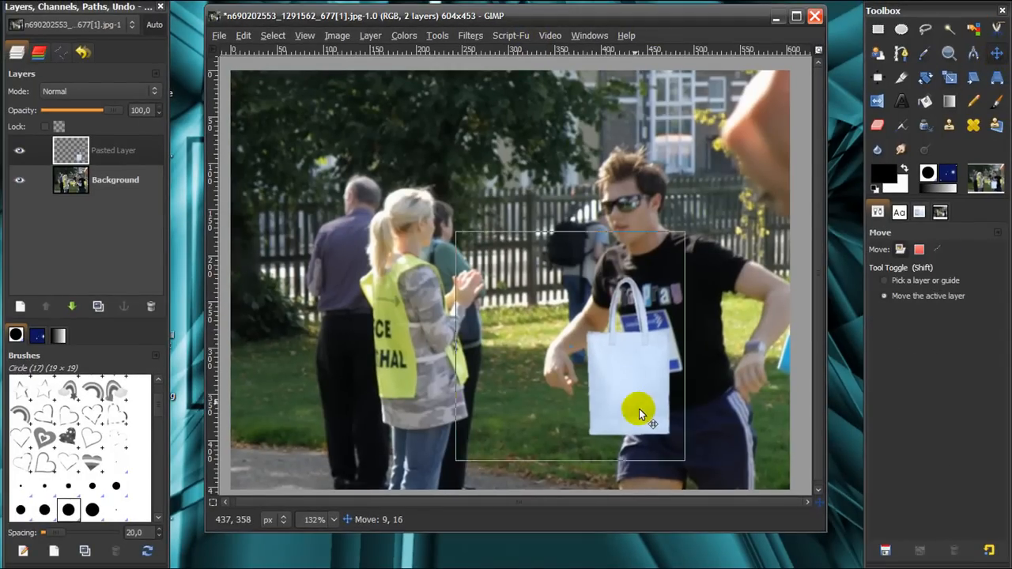
Step: Move the bag under the right hand, duplicate it, and place the copy under the left
{"action": "left_click_drag", "start_coordinate": [638, 410], "coordinate": [751, 466]}
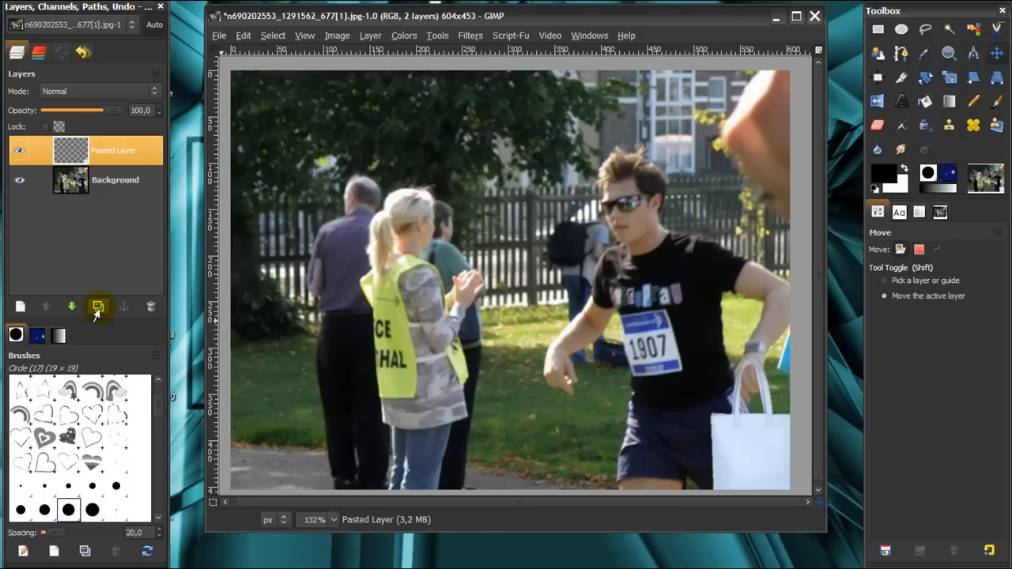
{"action": "left_click", "coordinate": [98, 307]}
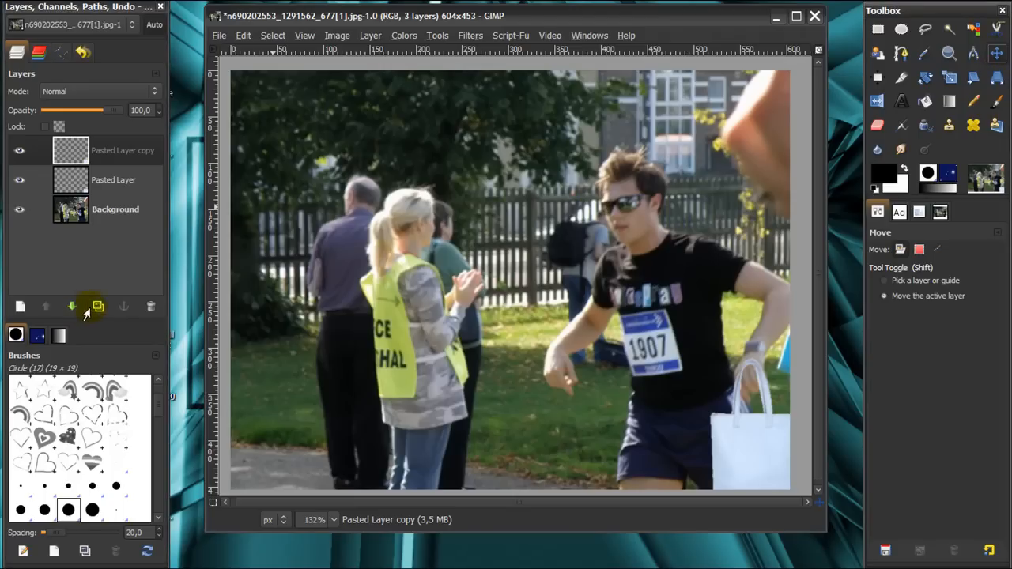
{"action": "mouse_move", "coordinate": [97, 307]}
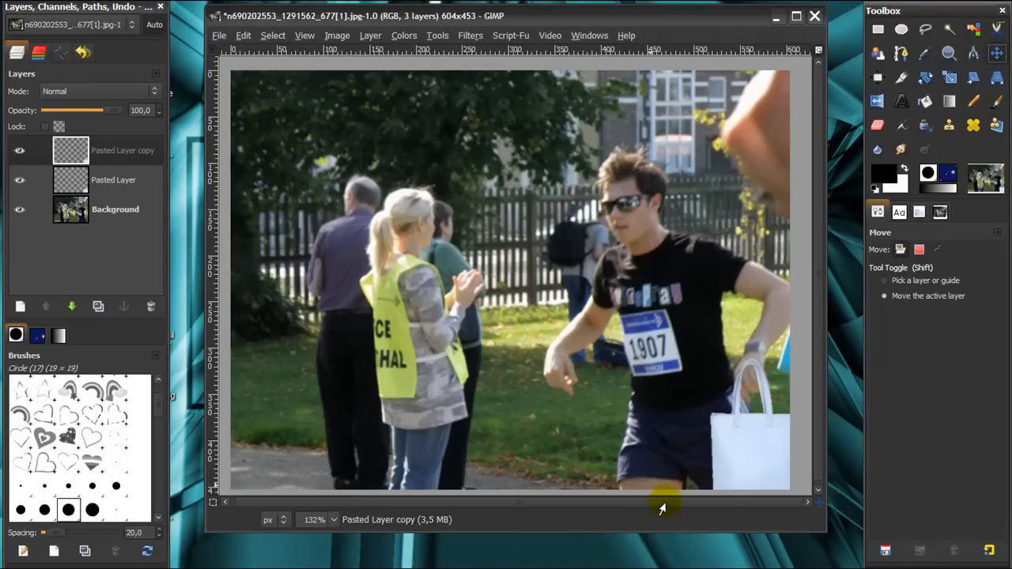
{"action": "mouse_move", "coordinate": [941, 306]}
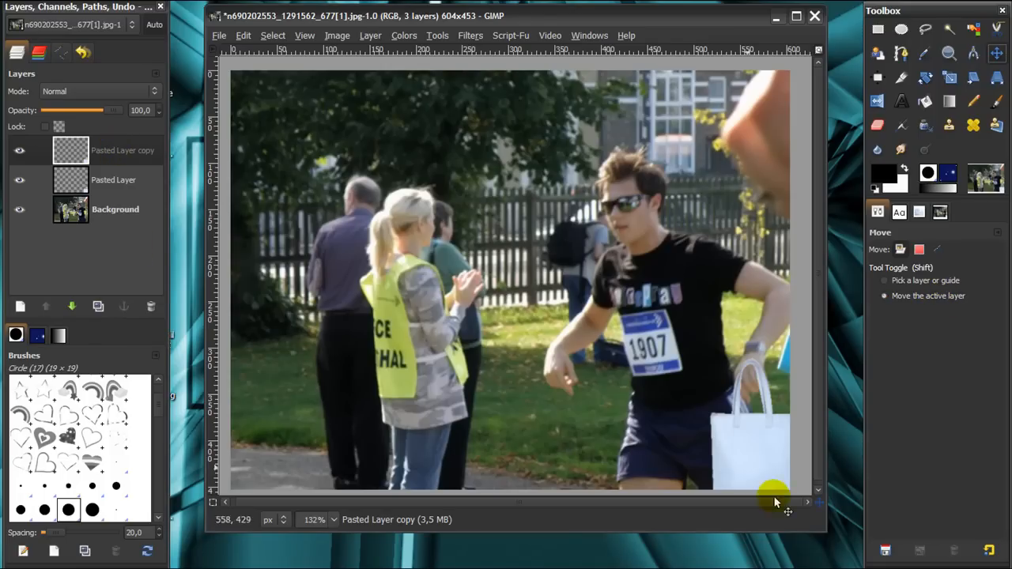
{"action": "left_click_drag", "start_coordinate": [771, 502], "coordinate": [573, 443]}
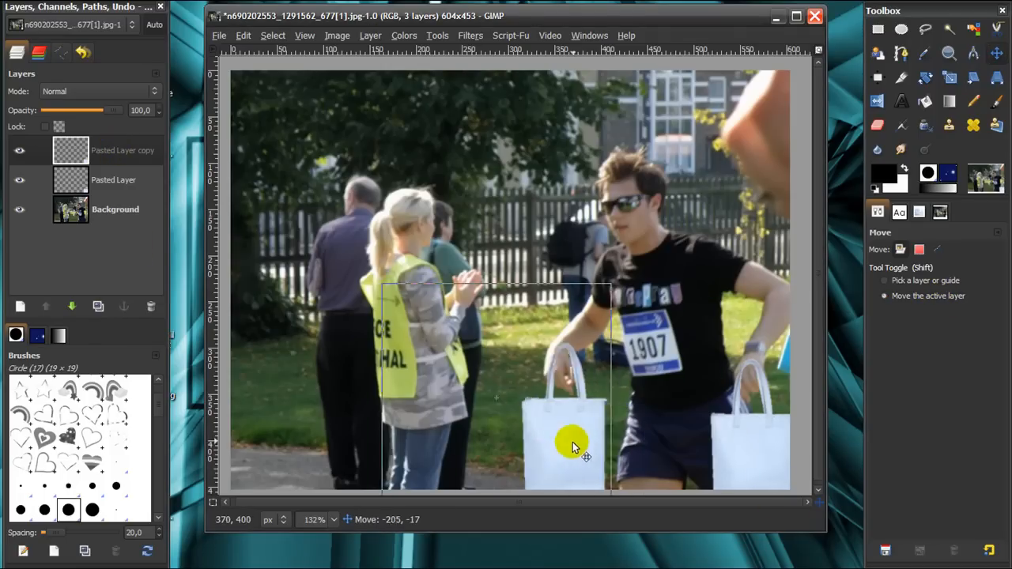
{"action": "left_click_drag", "start_coordinate": [573, 442], "coordinate": [570, 459]}
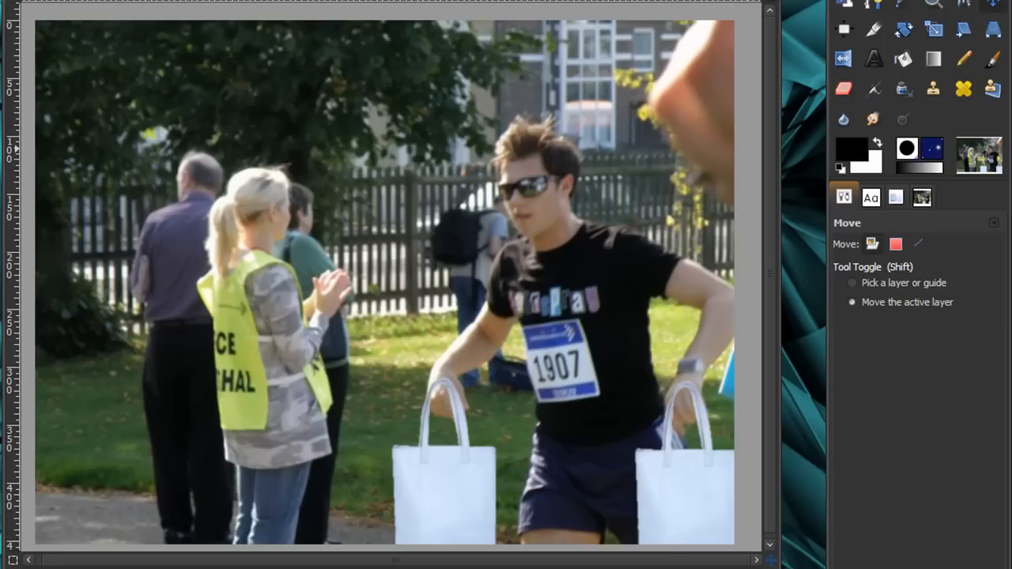
{"action": "mouse_move", "coordinate": [849, 154]}
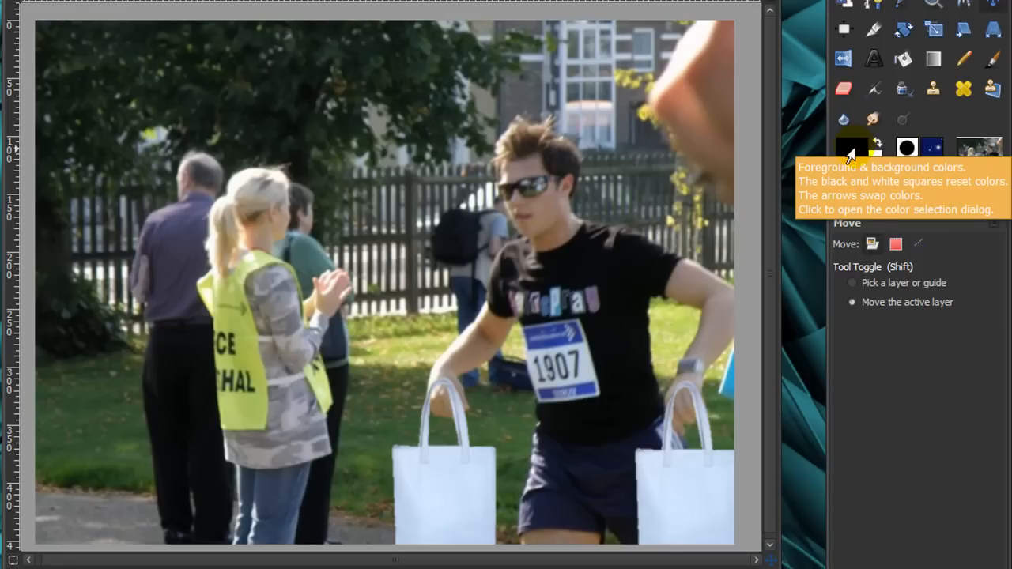
Step: Set the painting colour for the layer mask in the toolbox
{"action": "left_click", "coordinate": [991, 58]}
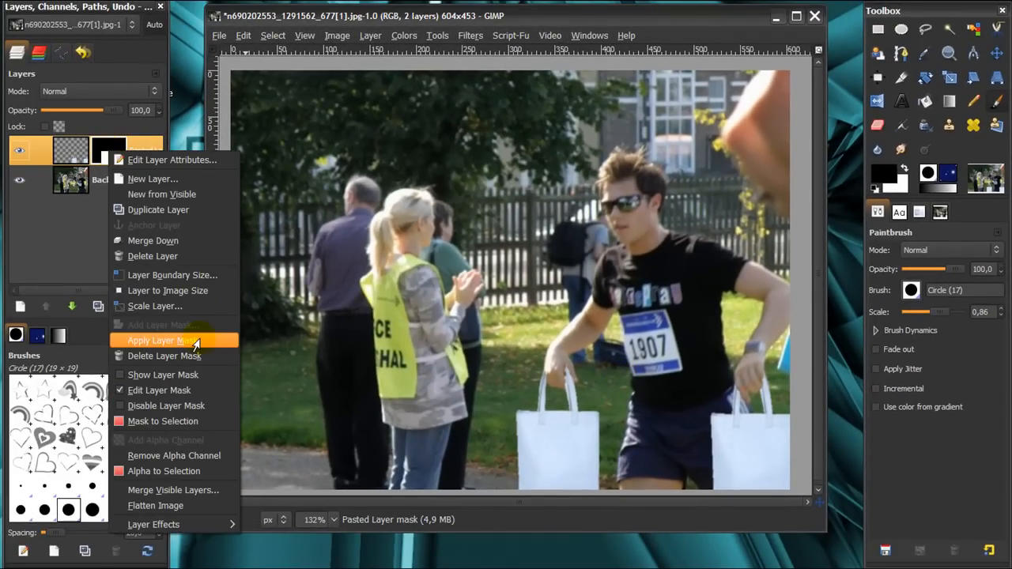
Step: Apply the layer mask on the merged bag layer and change the view zoom
{"action": "left_click", "coordinate": [154, 340]}
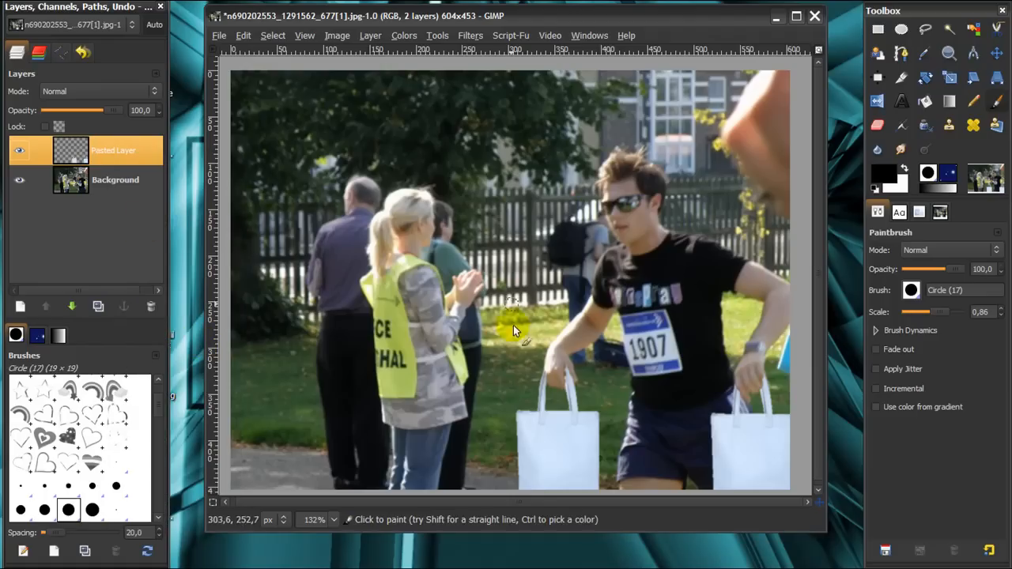
{"action": "left_click", "coordinate": [512, 326]}
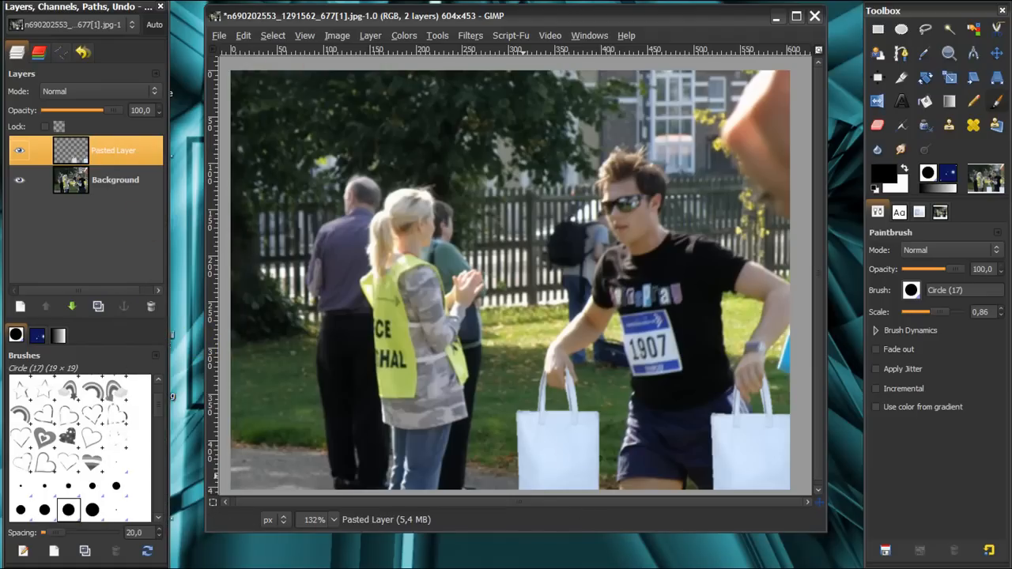
{"action": "left_click", "coordinate": [314, 519]}
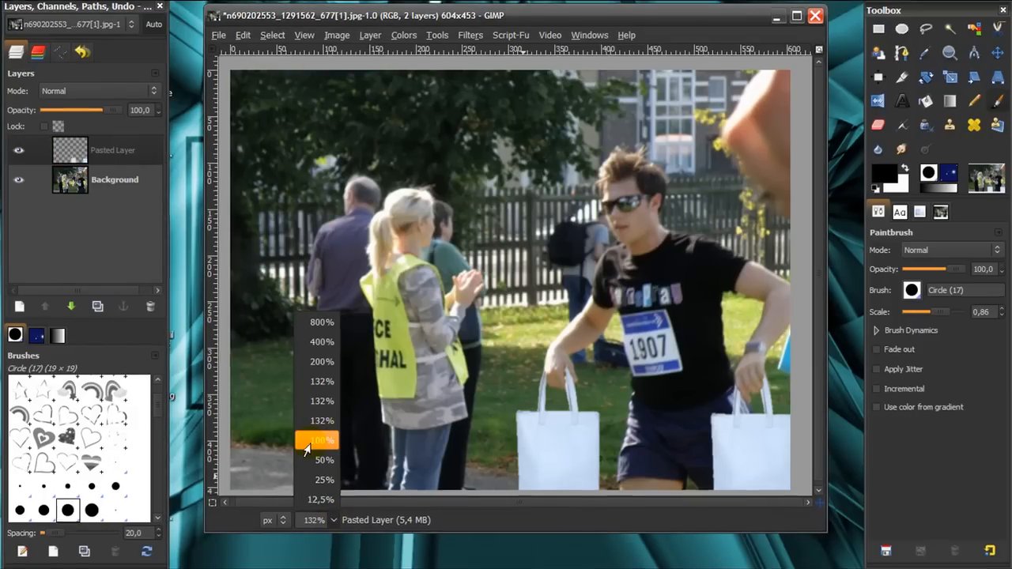